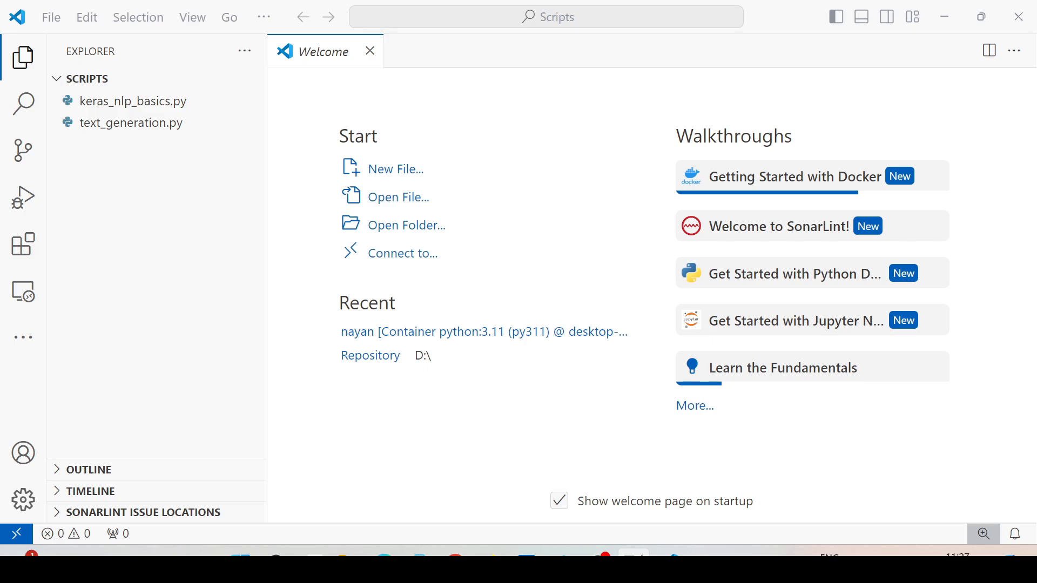
mouse_move(841, 187)
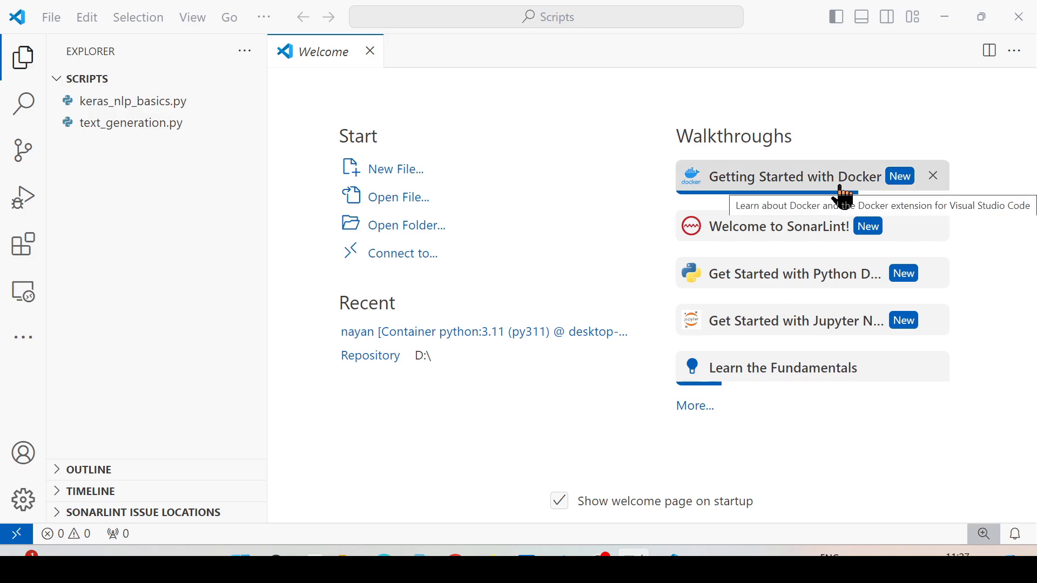
mouse_move(90, 78)
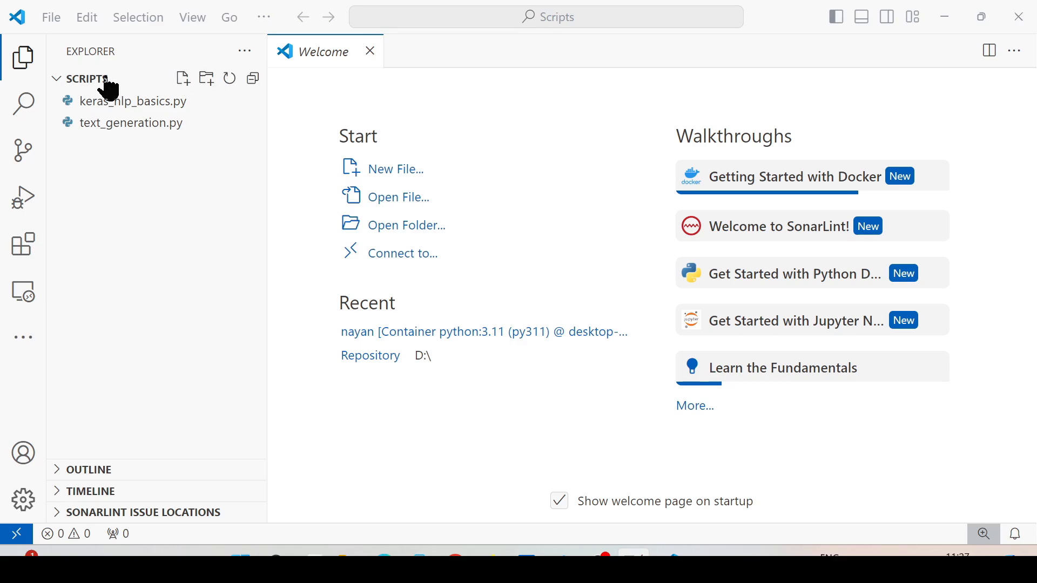
mouse_move(156, 176)
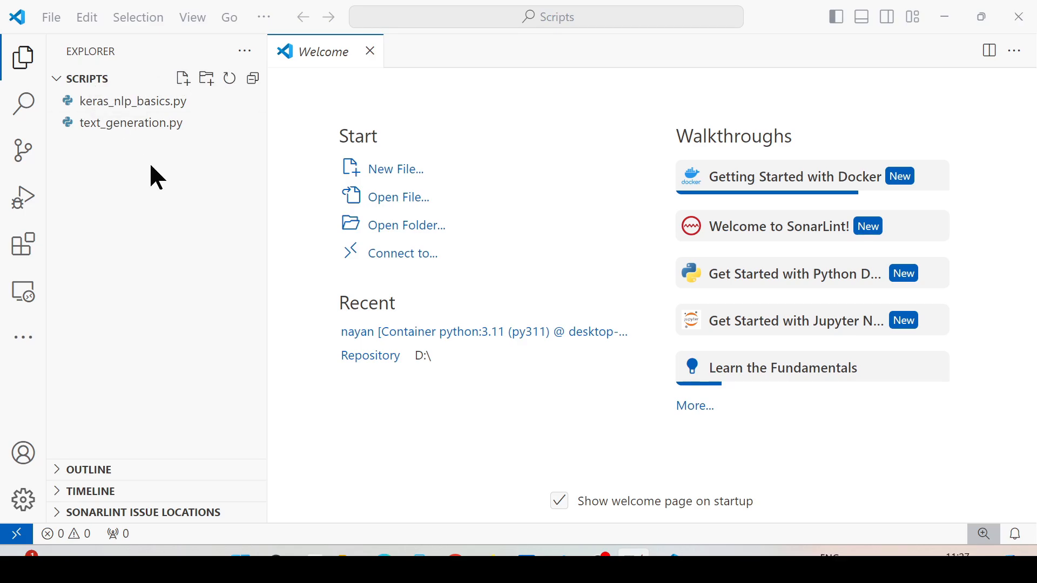
Step: Bring up the File > Preferences options with Extensions listed
left_click(51, 16)
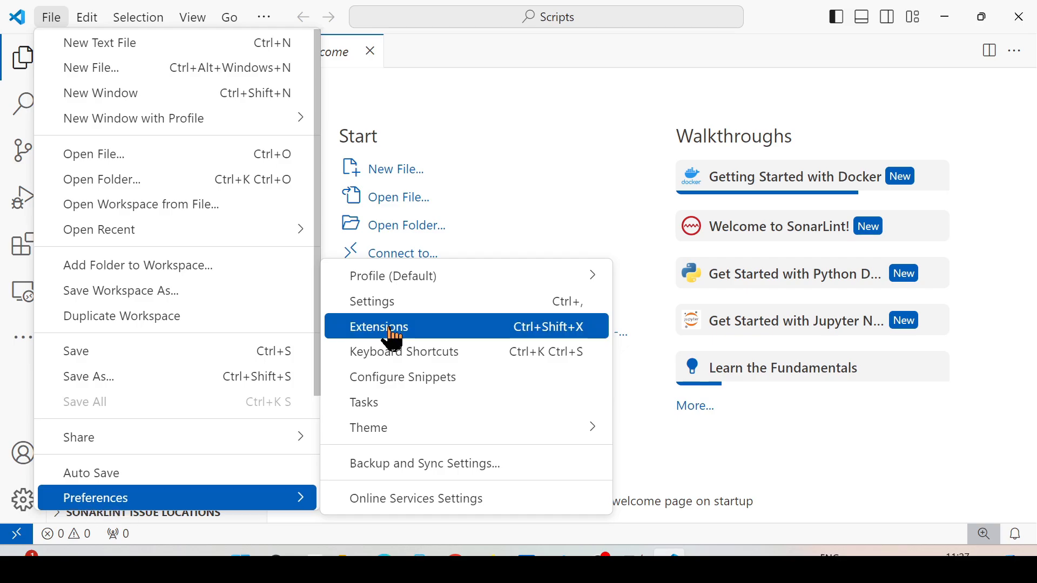
mouse_move(550, 349)
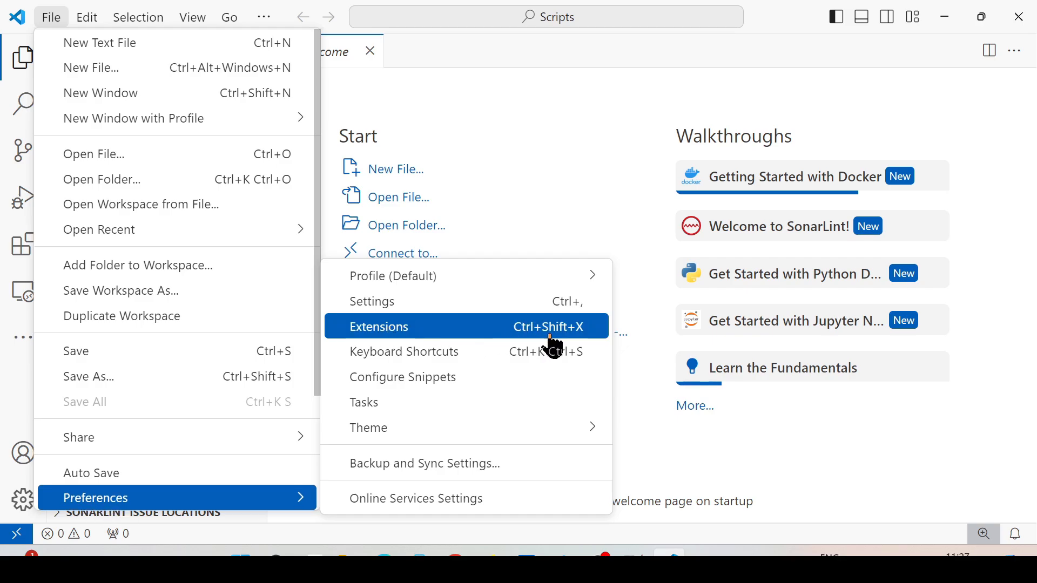
Step: Search the extensions marketplace for 'Dev Containers' and confirm Microsoft's extension is installed
left_click(378, 326)
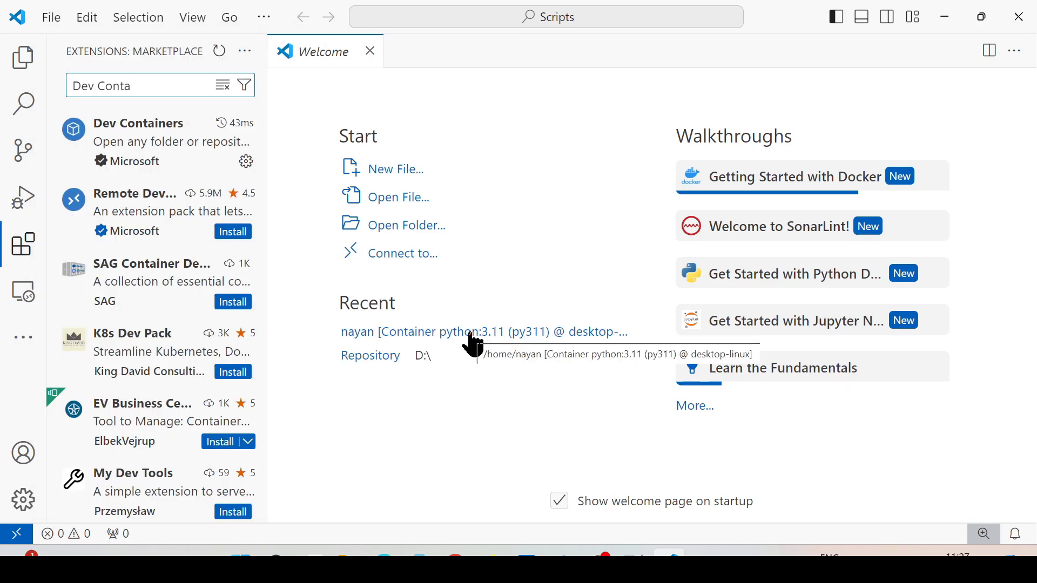
mouse_move(140, 123)
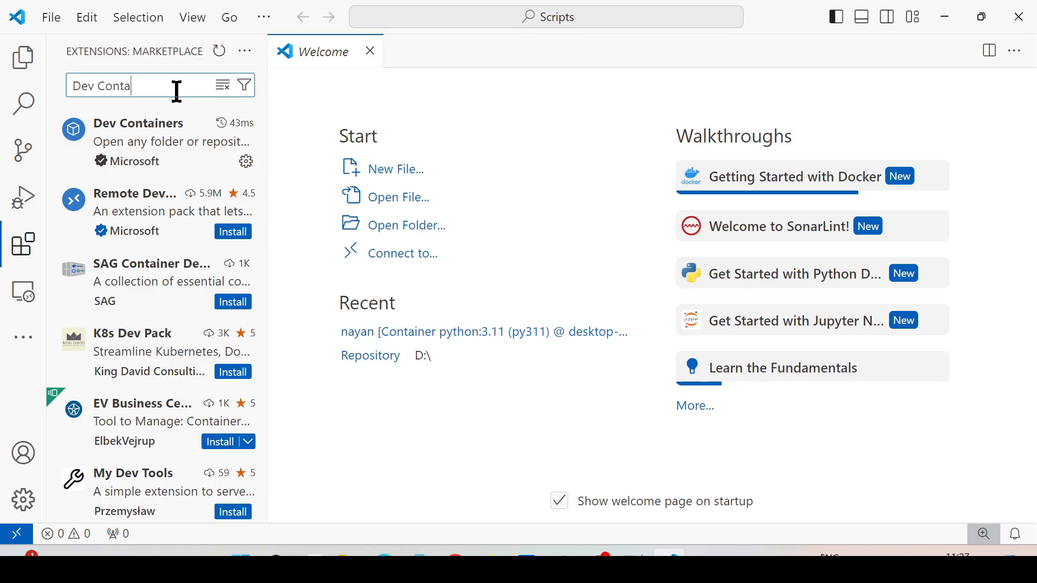
type("iners")
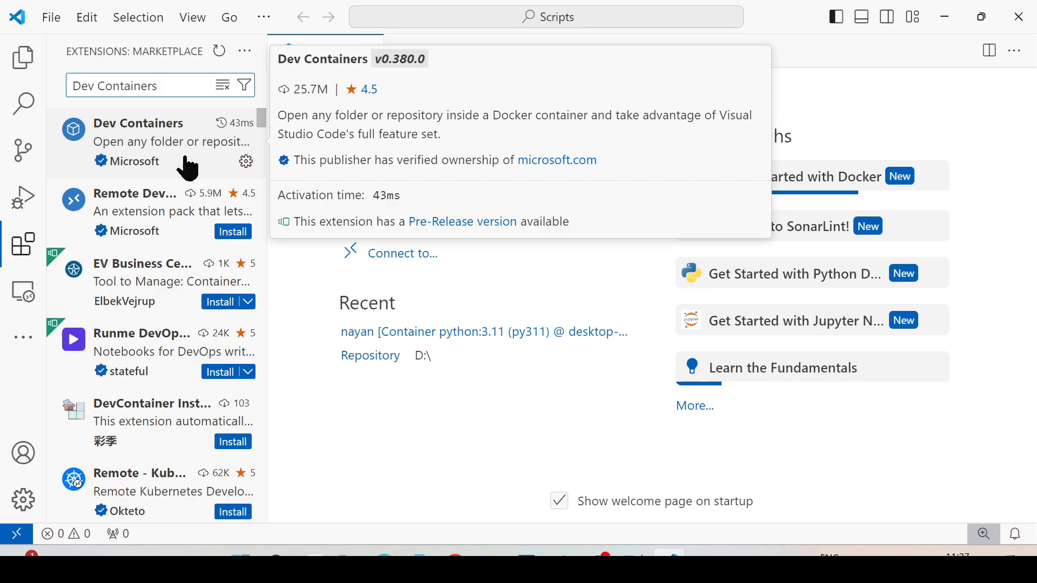
mouse_move(225, 232)
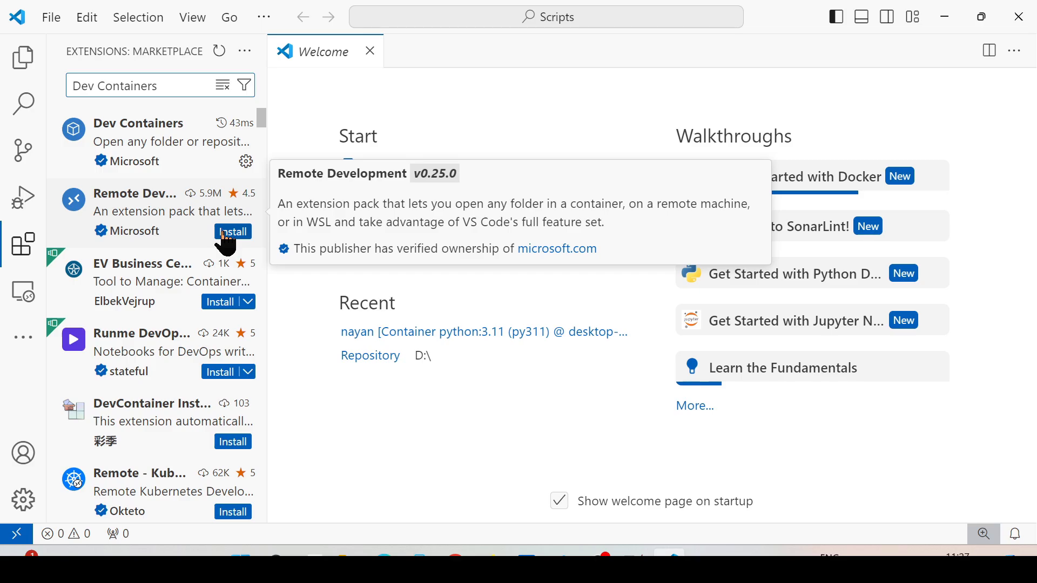
mouse_move(567, 267)
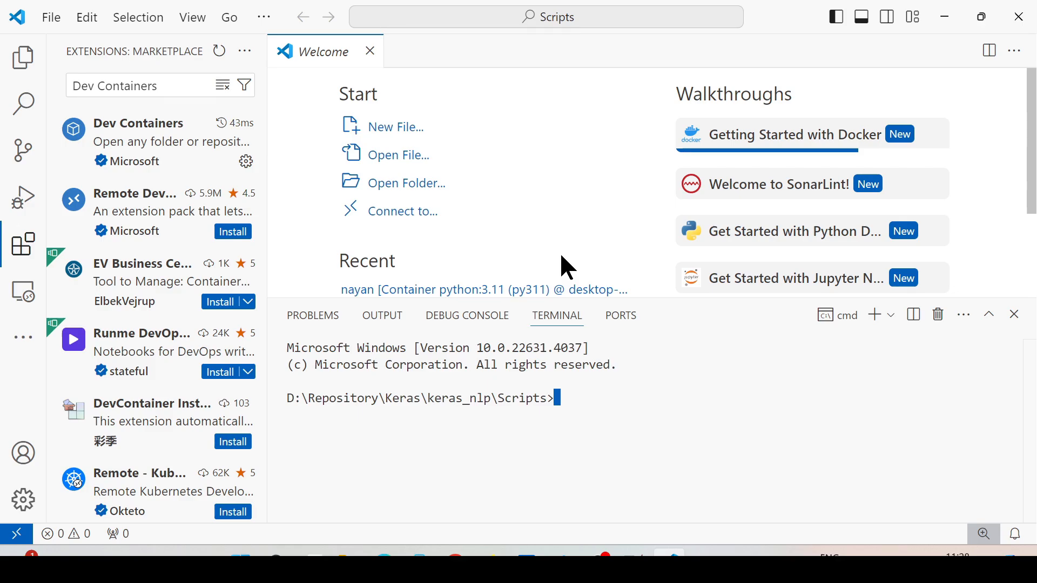
Step: Start a docker pull command in the Scripts folder terminal, then clear it
type("d")
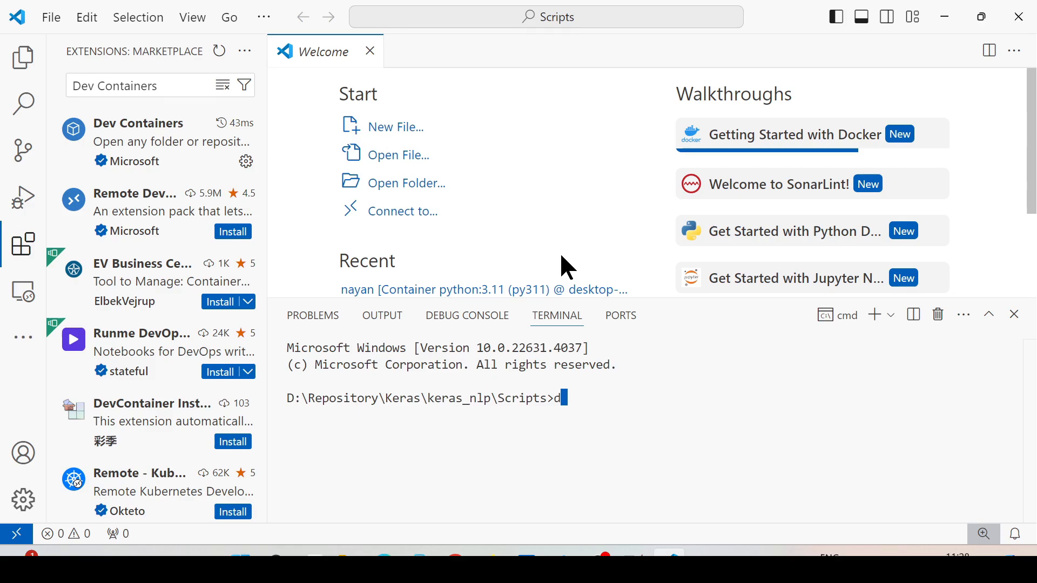
type("ocker")
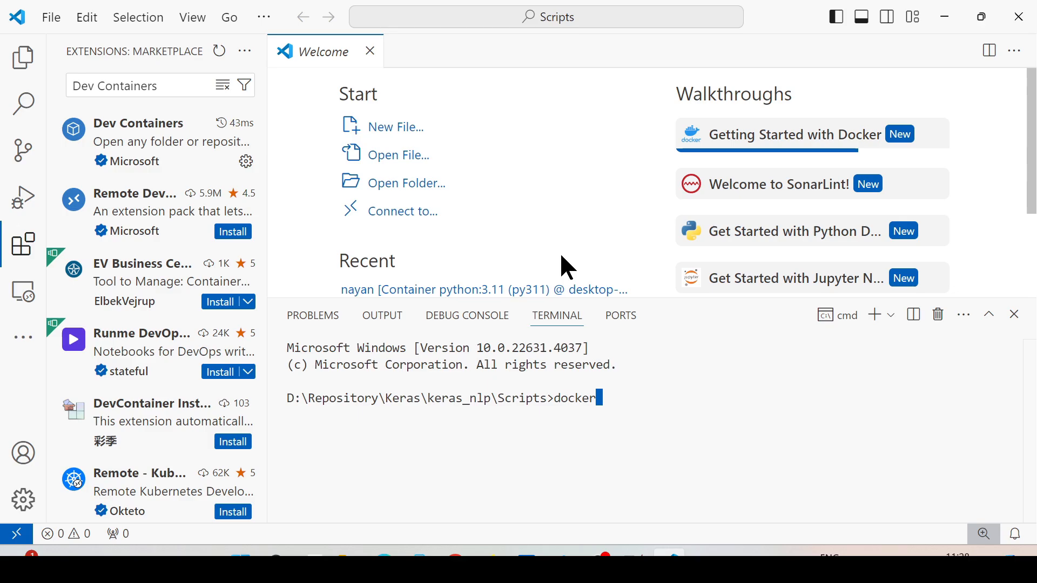
type("pu")
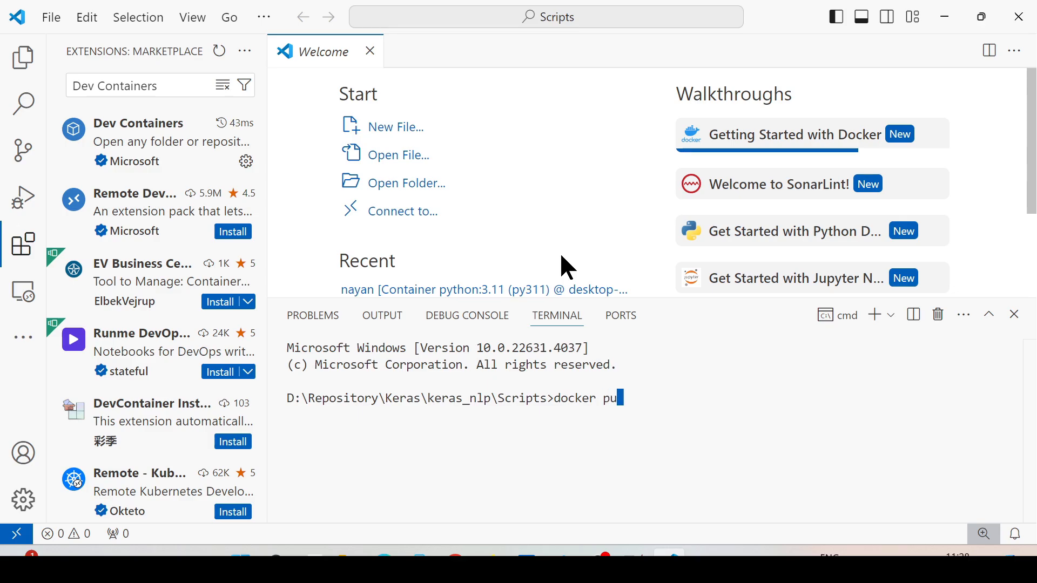
type("ll yth")
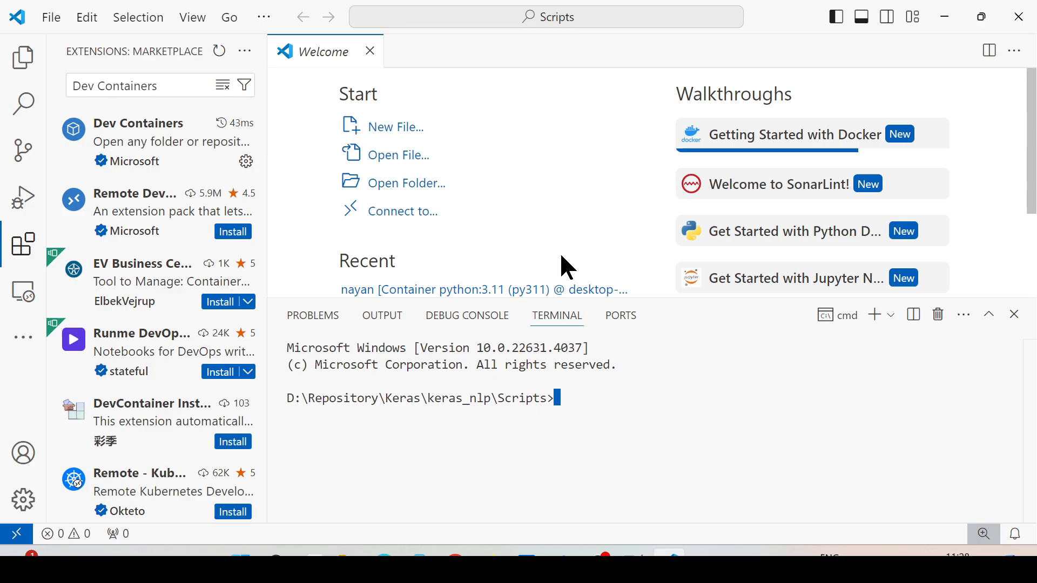
Step: Run docker run -dit -v .:/home/nayan --name pytest python:3.11 to start the container
type("docker run -dit -v .:/home/nayan --name pytest python:3.11")
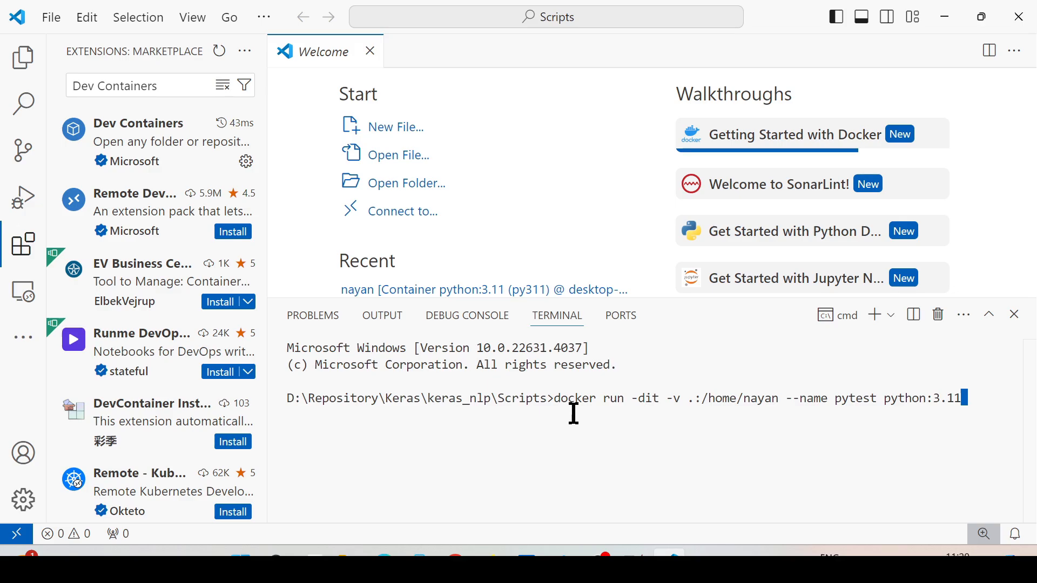
mouse_move(668, 476)
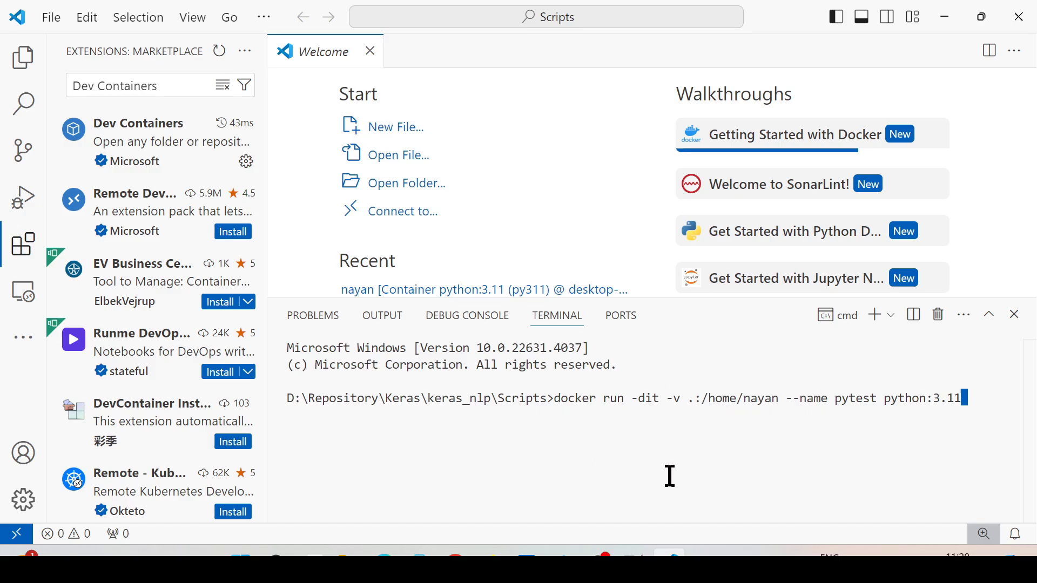
mouse_move(560, 406)
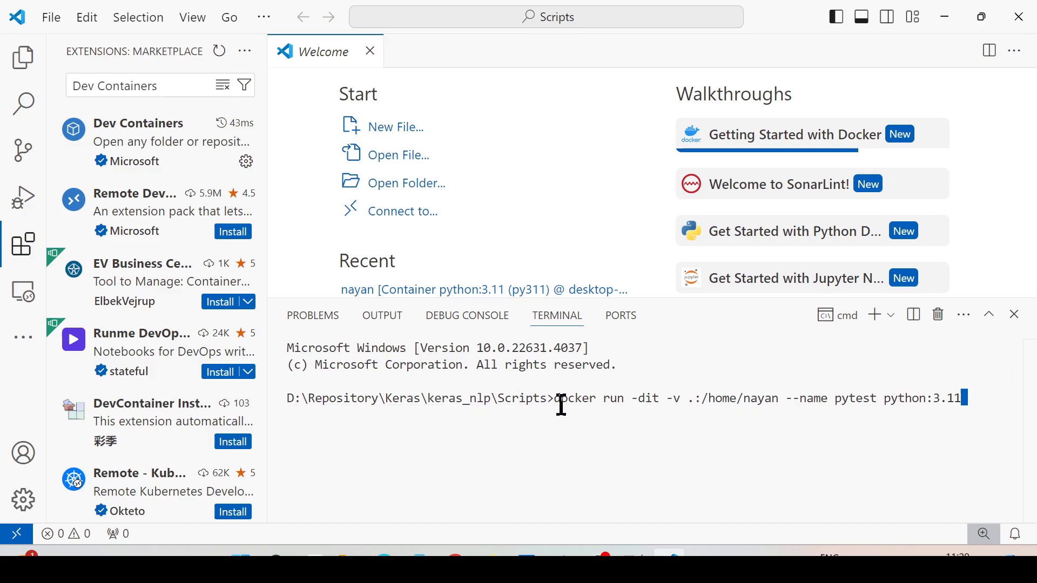
key("ctrl+a")
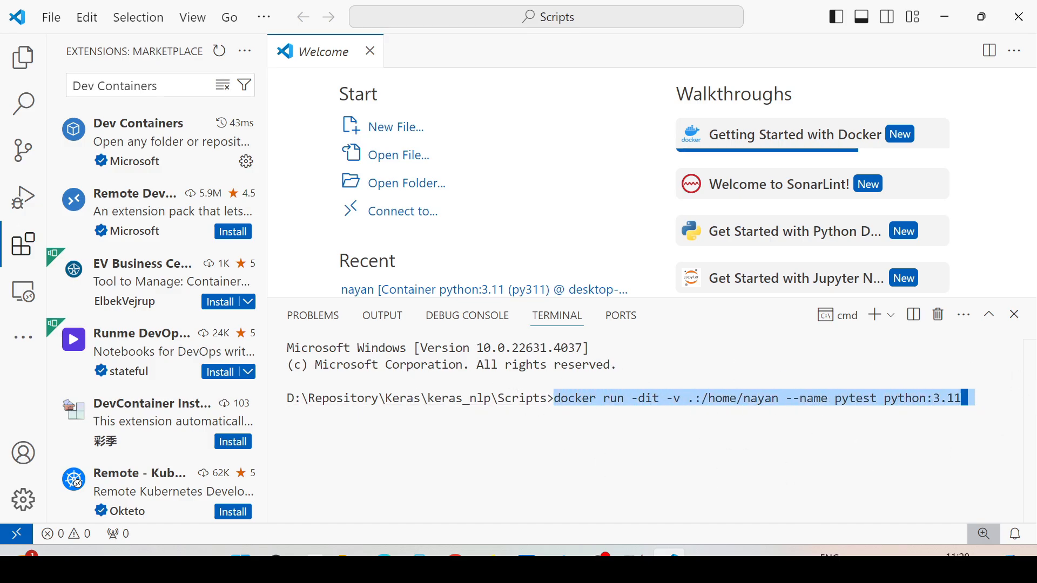
mouse_move(588, 442)
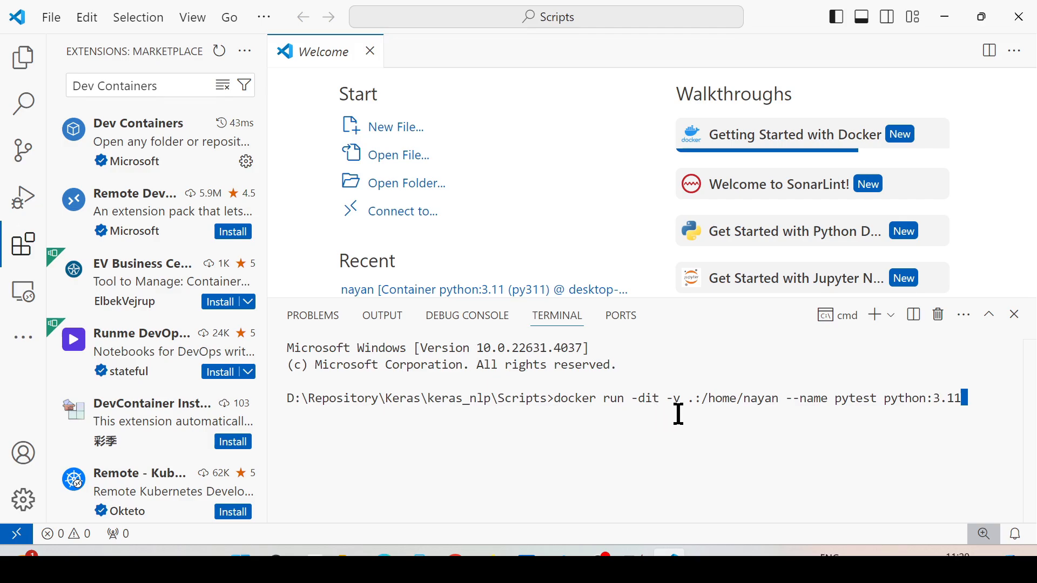
mouse_move(692, 415)
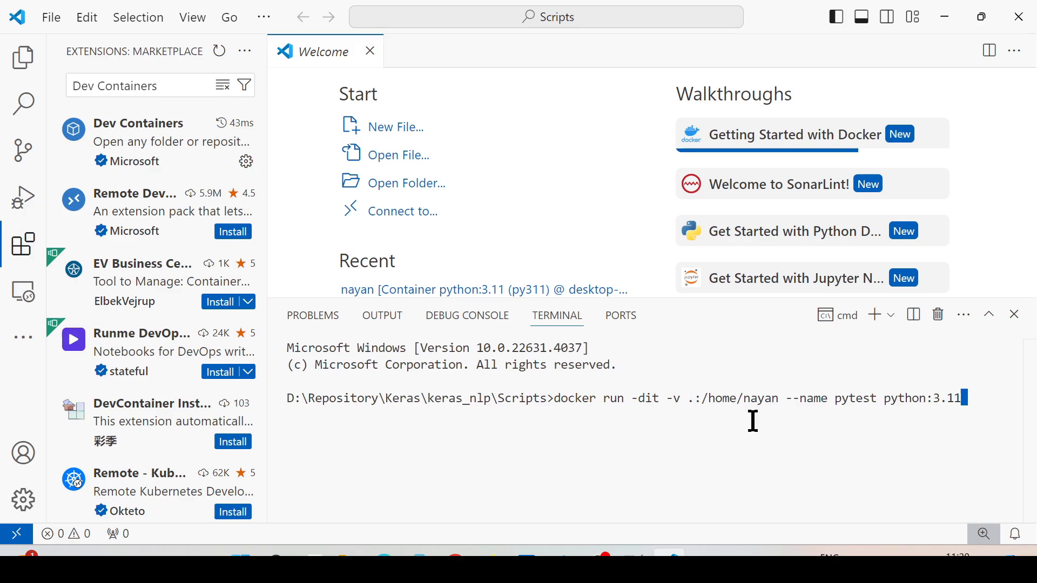
mouse_move(785, 427)
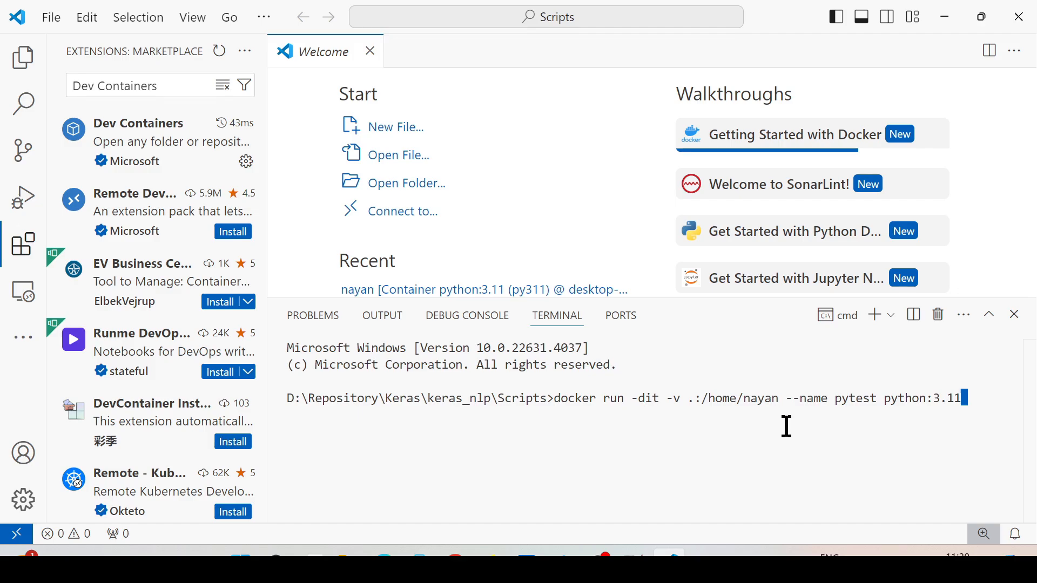
double_click(854, 398)
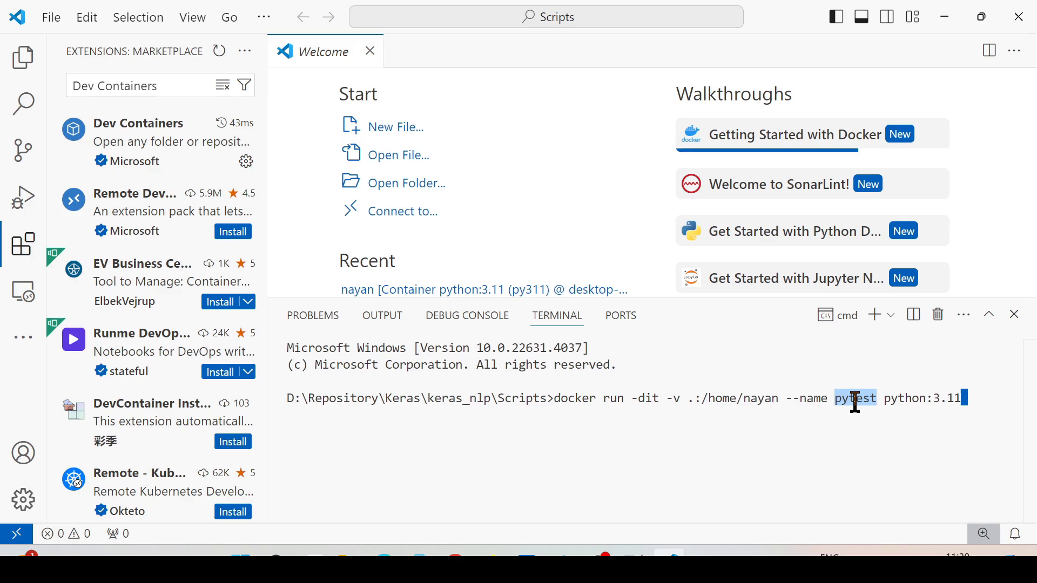
mouse_move(906, 435)
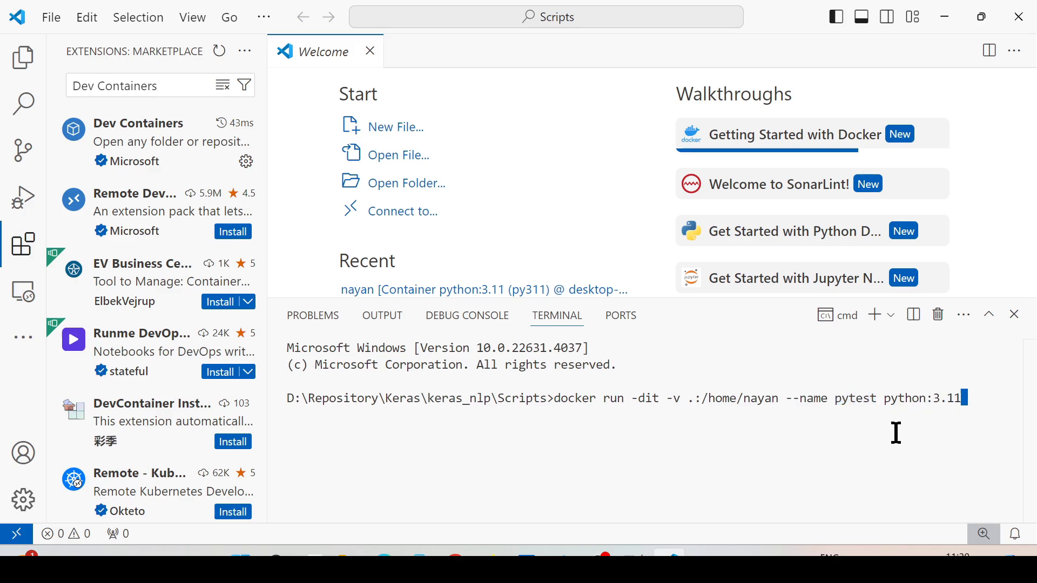
key("Return")
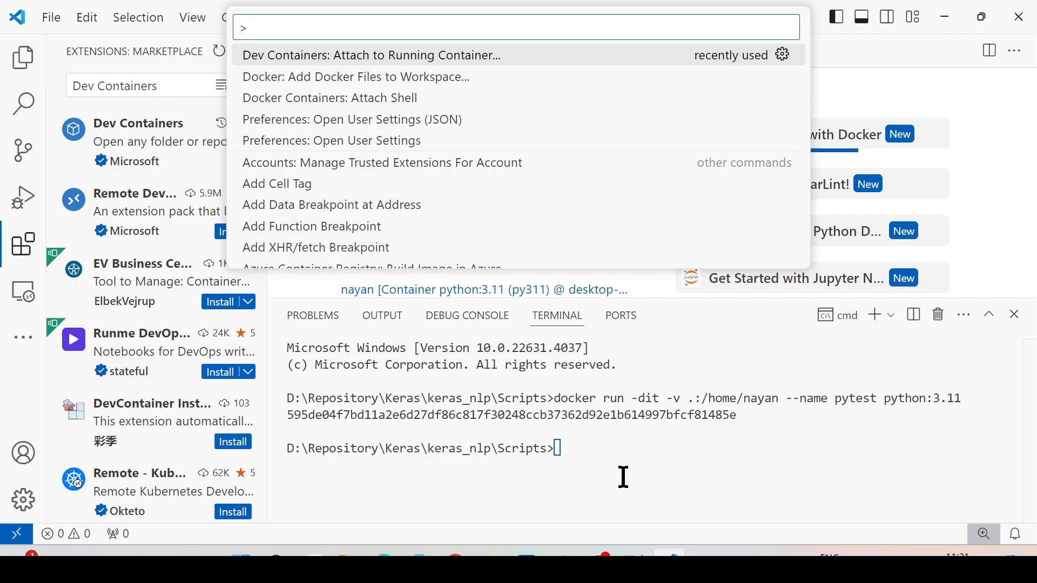
mouse_move(629, 464)
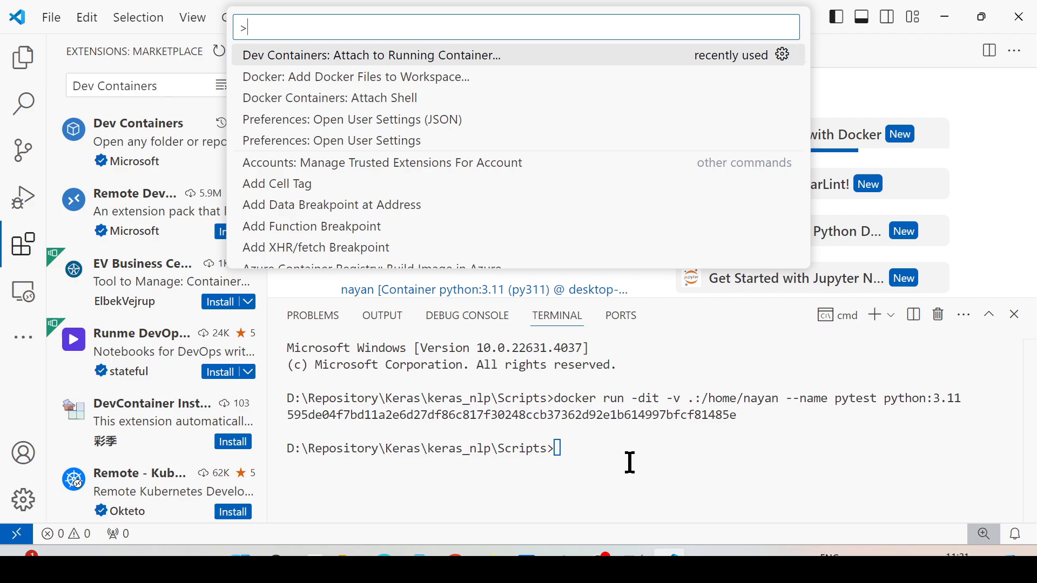
mouse_move(255, 73)
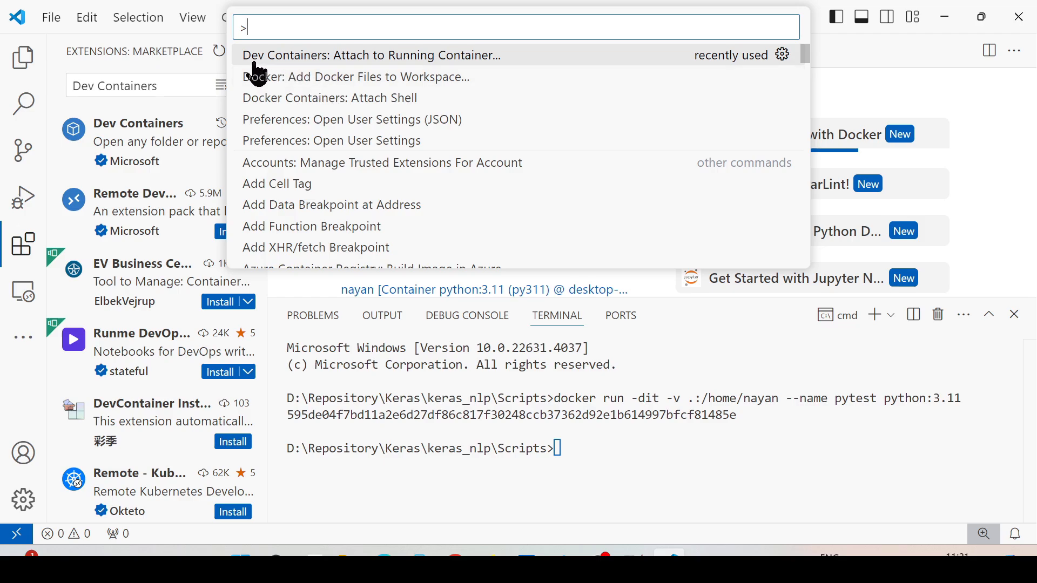
mouse_move(415, 66)
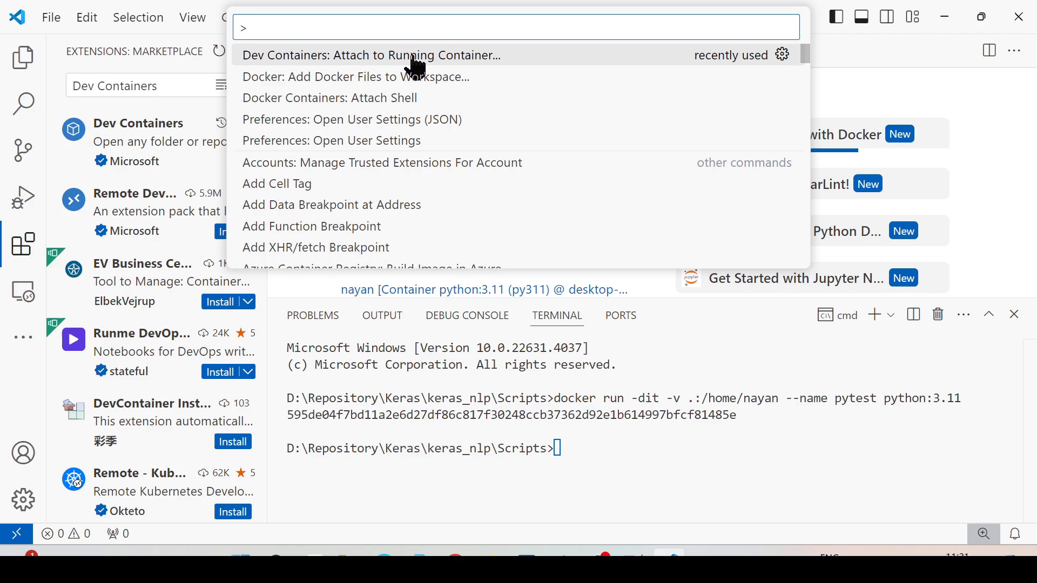
Step: Choose 'Dev Containers: Attach to Running Container' from the command palette, listing py311 and pytest
type("D")
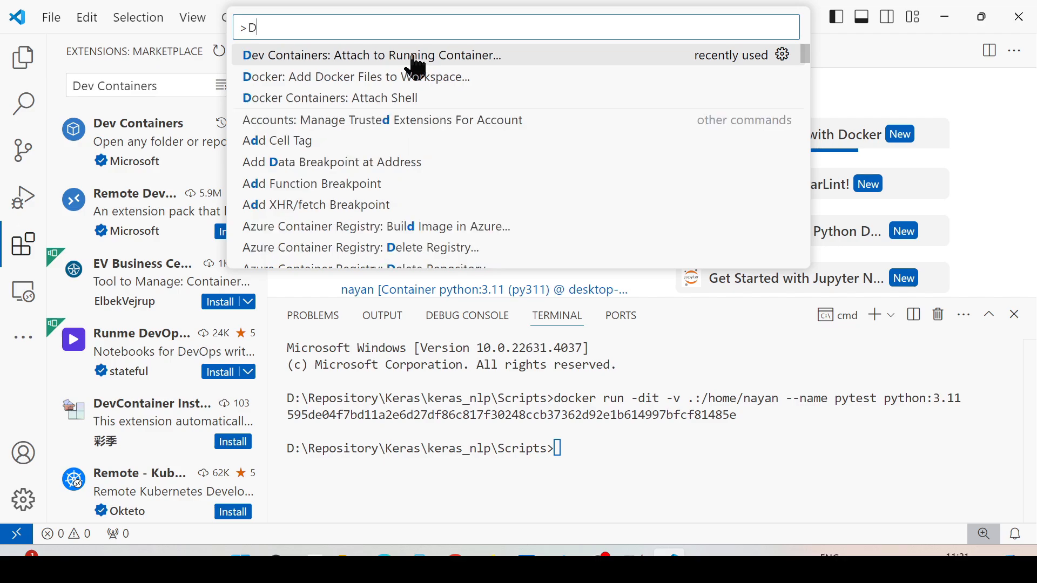
type("ev Cn")
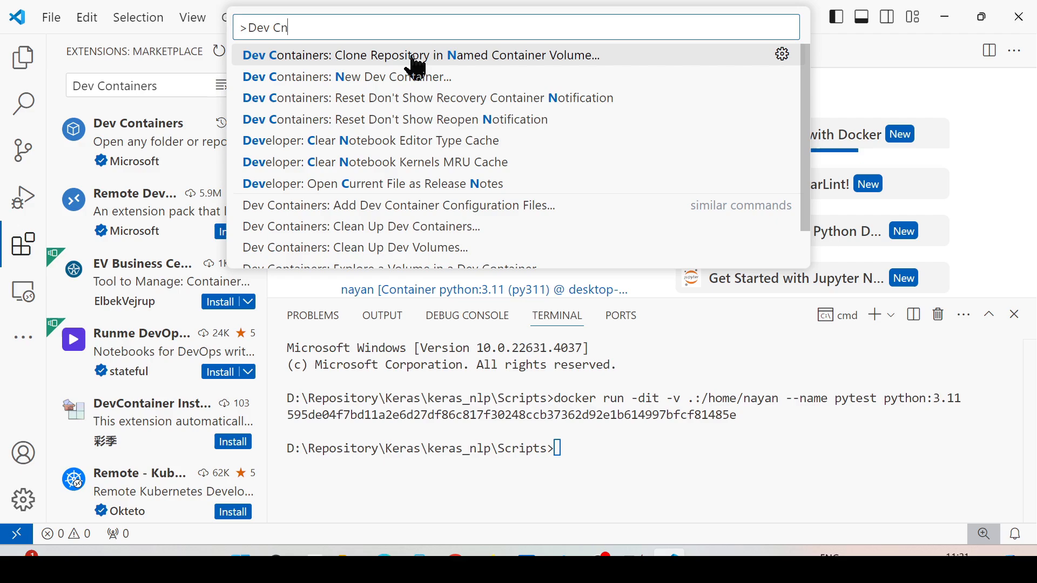
type("onta")
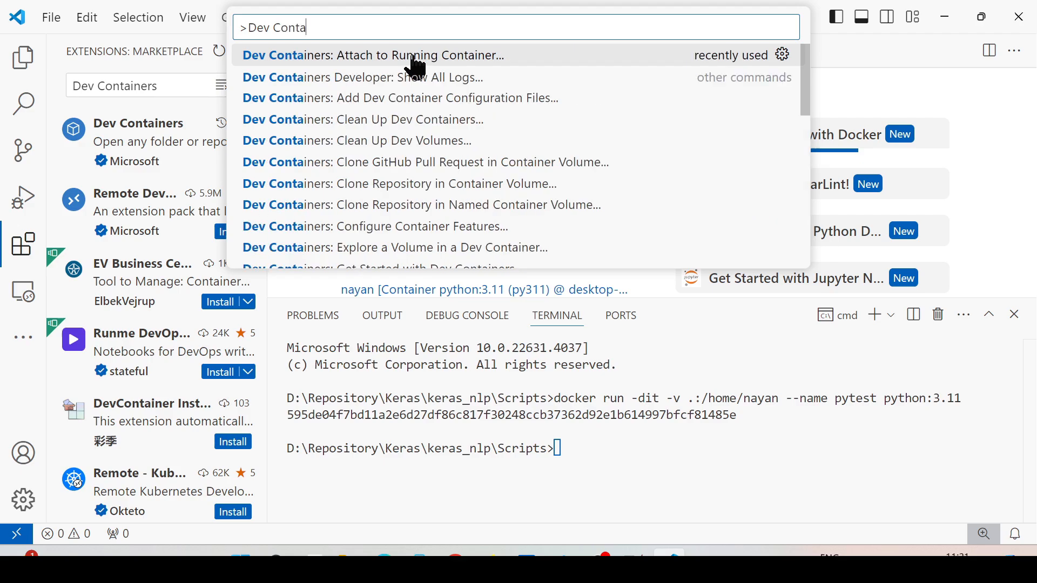
left_click(368, 55)
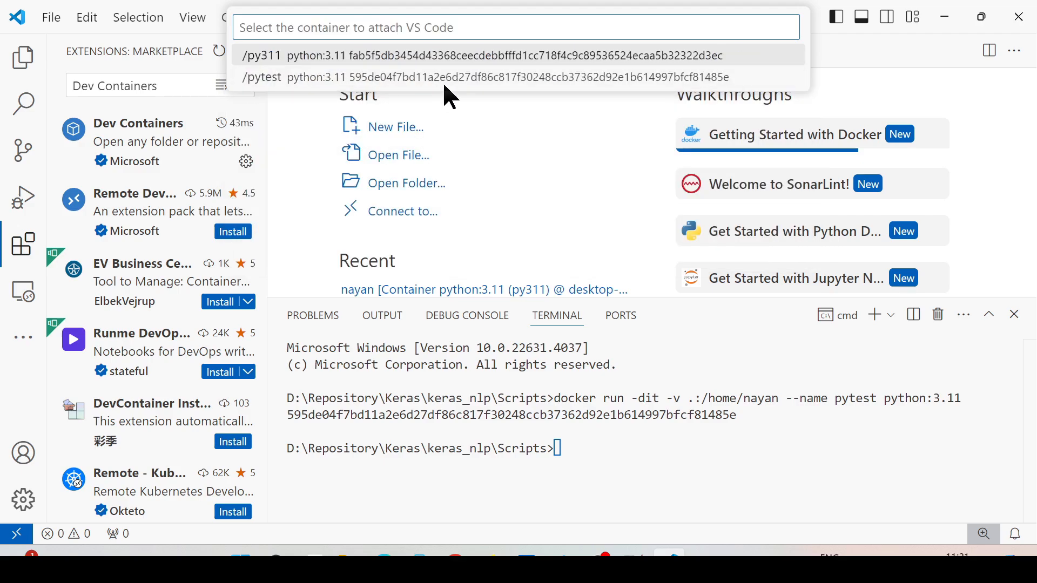
mouse_move(464, 77)
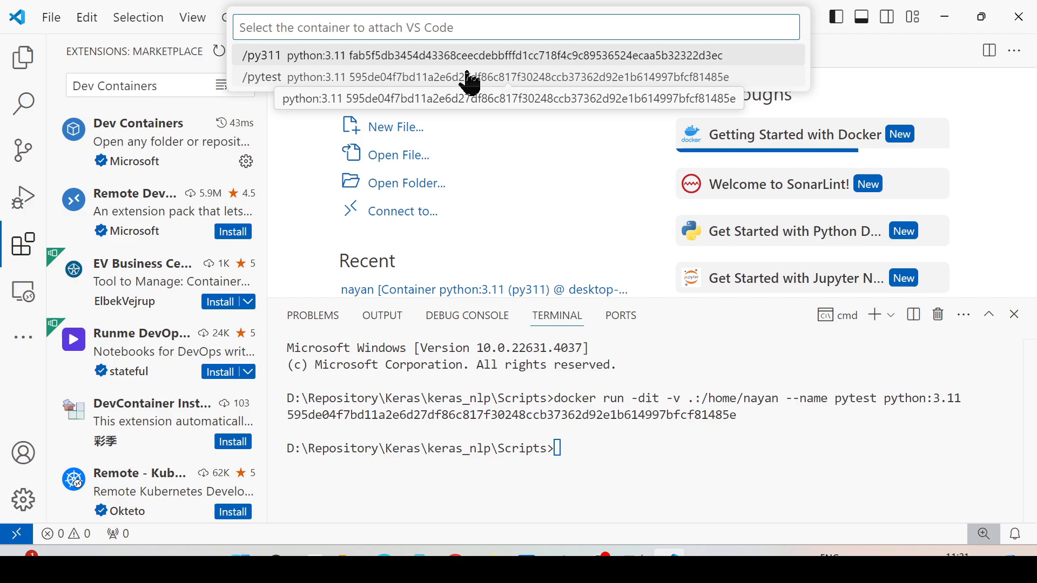
mouse_move(272, 86)
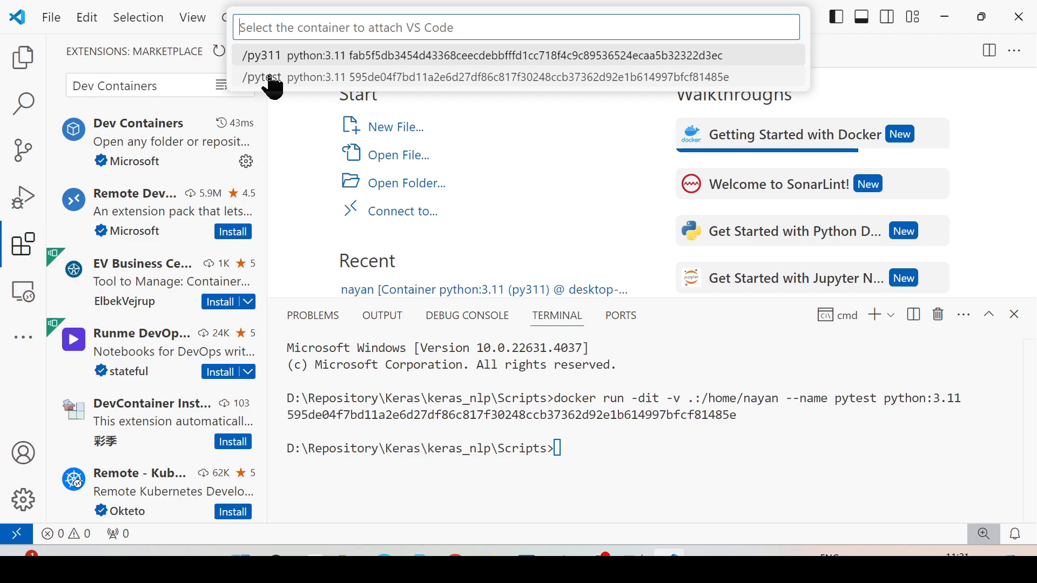
mouse_move(274, 93)
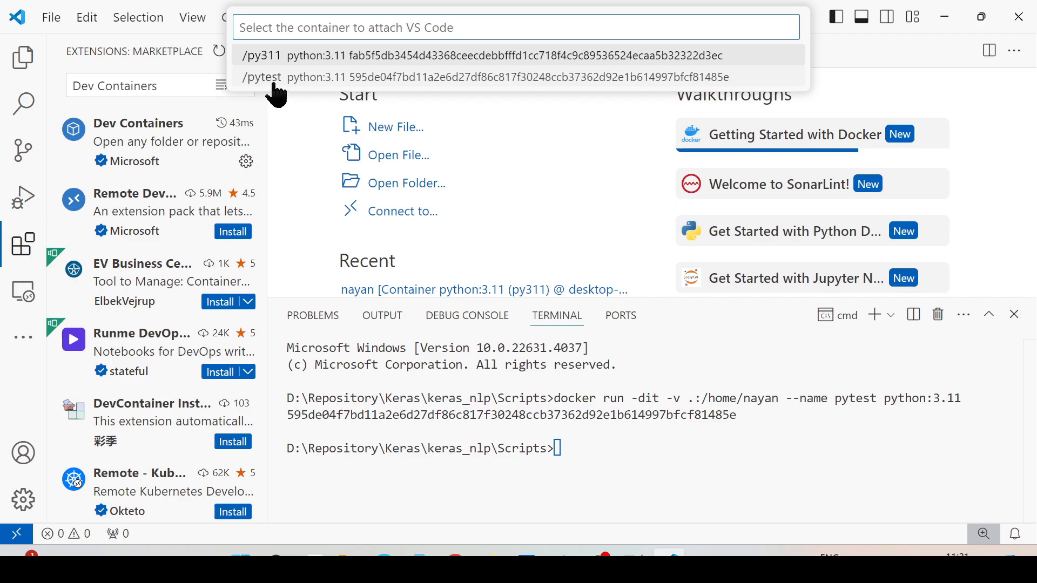
mouse_move(324, 417)
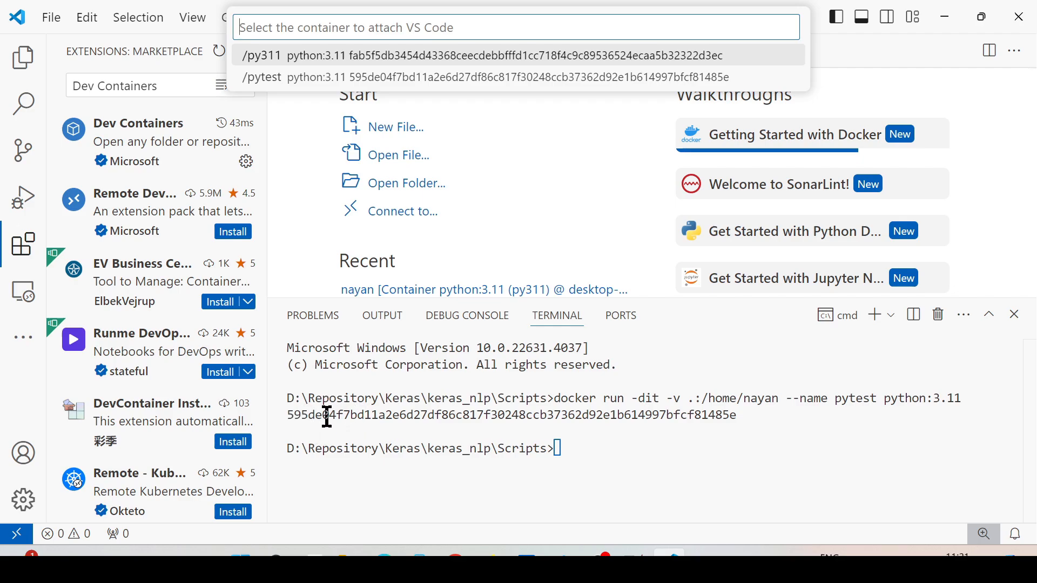
mouse_move(389, 118)
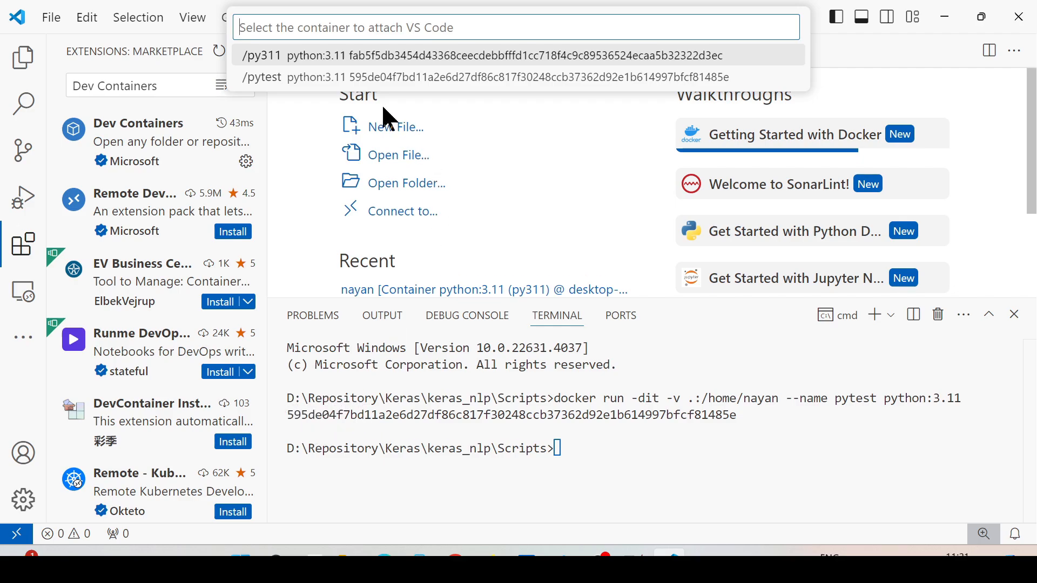
mouse_move(417, 76)
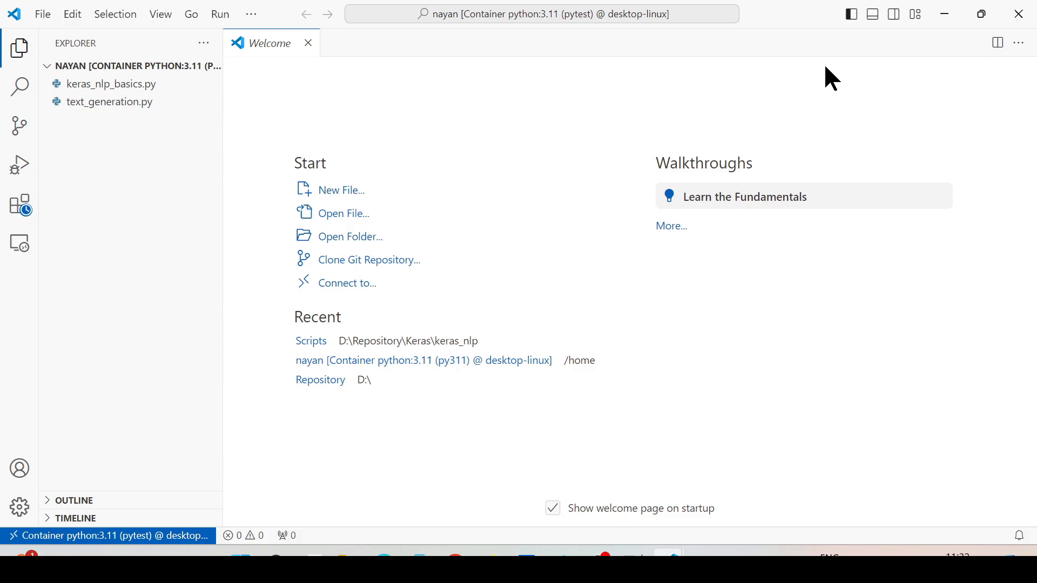
mouse_move(106, 75)
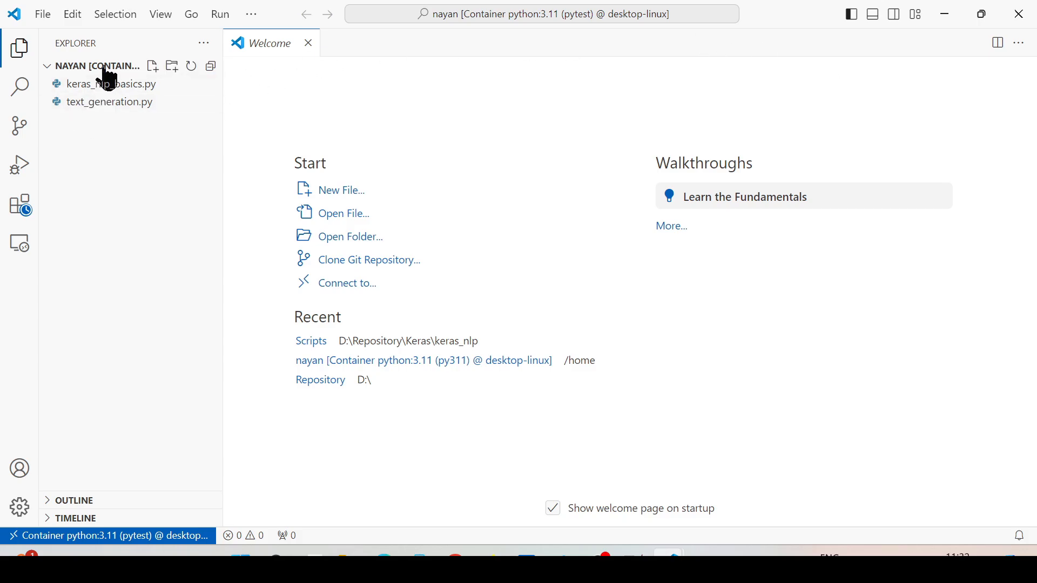
mouse_move(116, 90)
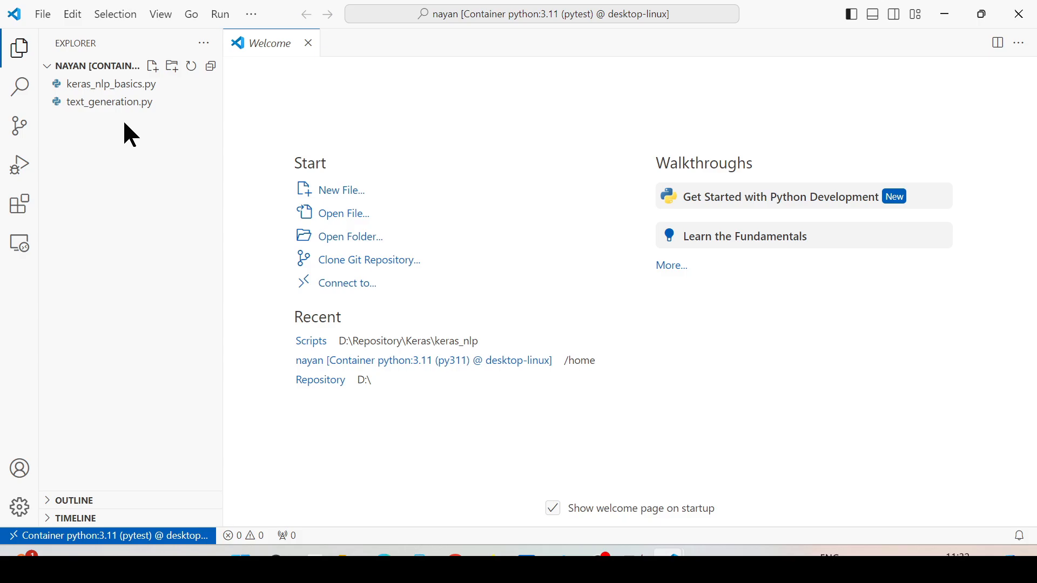
mouse_move(152, 185)
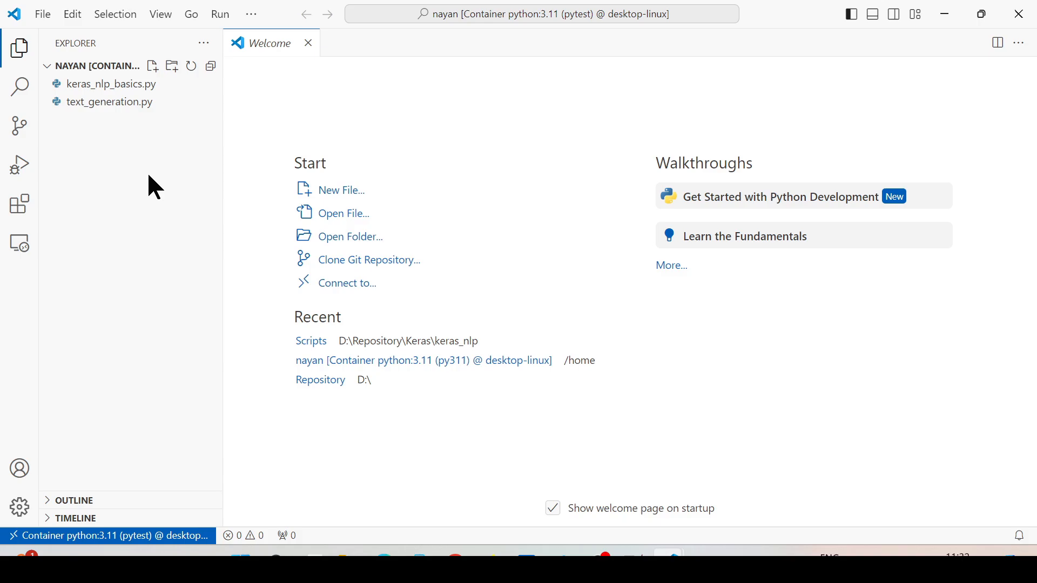
Step: Start a new file in the pytest container's workspace folder
left_click(152, 66)
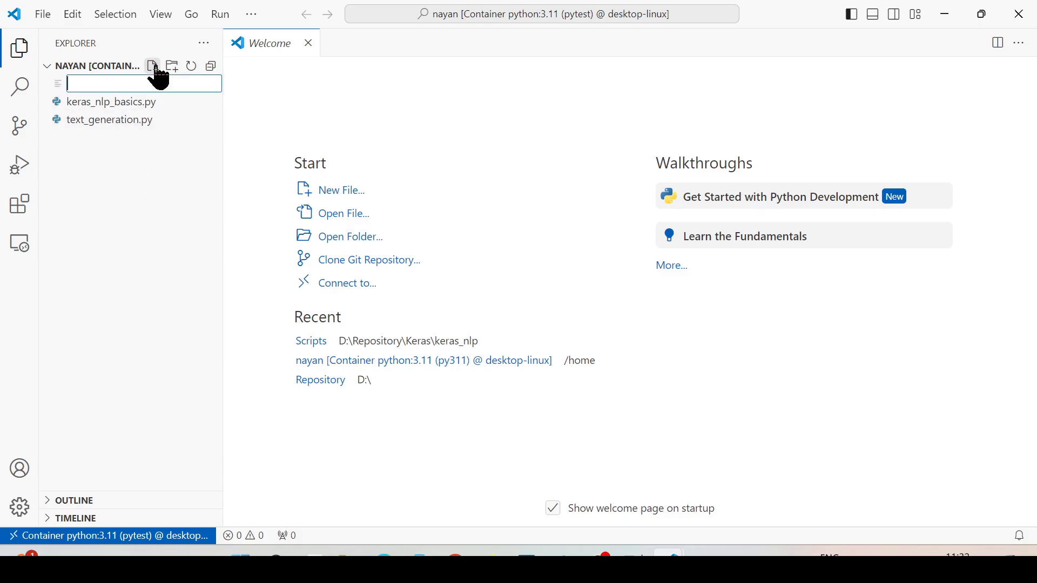
Step: Name the new file requirements.txt and create it, opening it empty
type("requirements.txt")
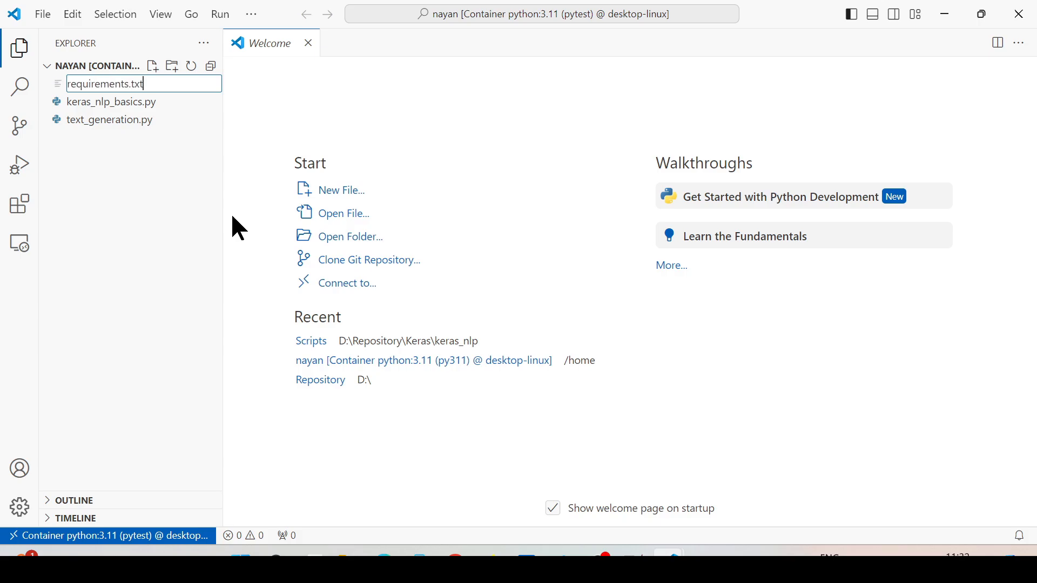
key("Return")
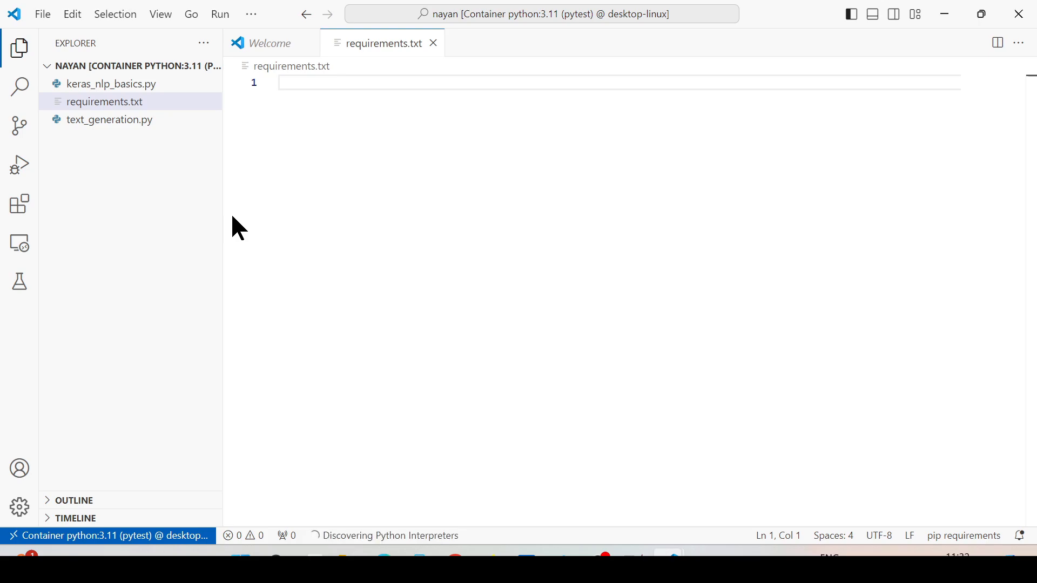
mouse_move(334, 214)
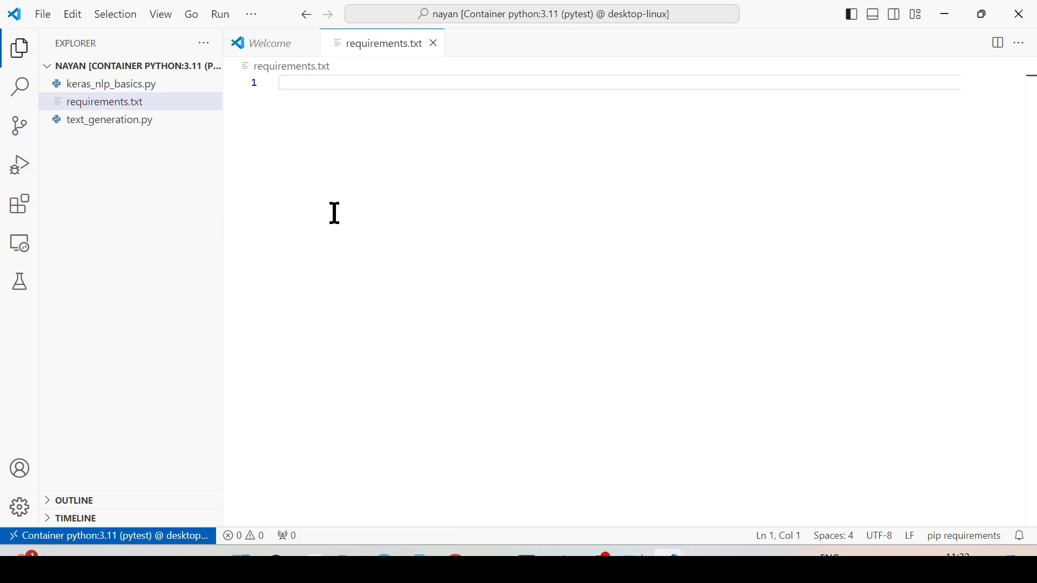
mouse_move(350, 135)
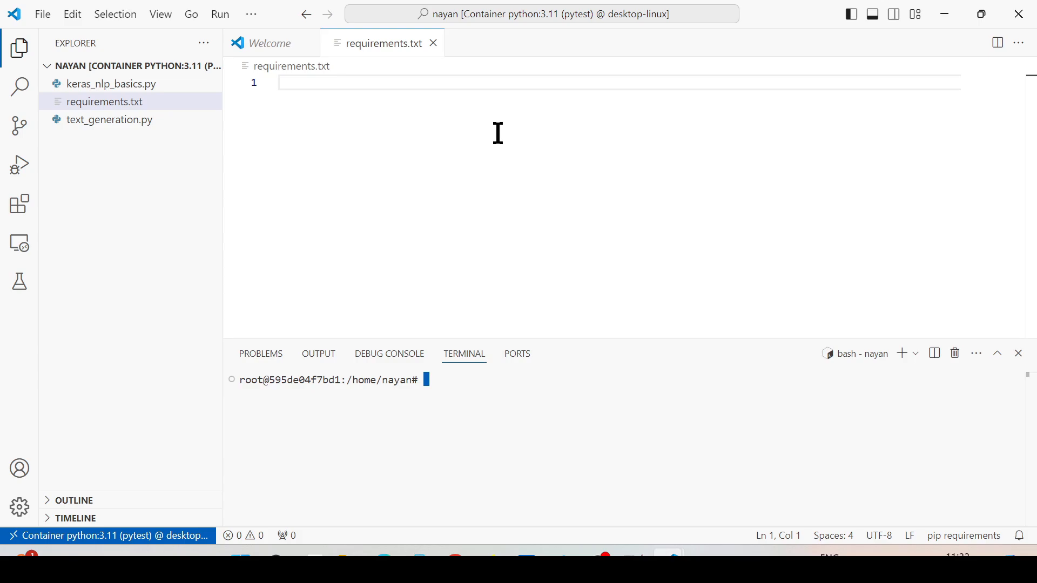
Step: Begin a pip install command in the container's bash terminal
type("pip sh")
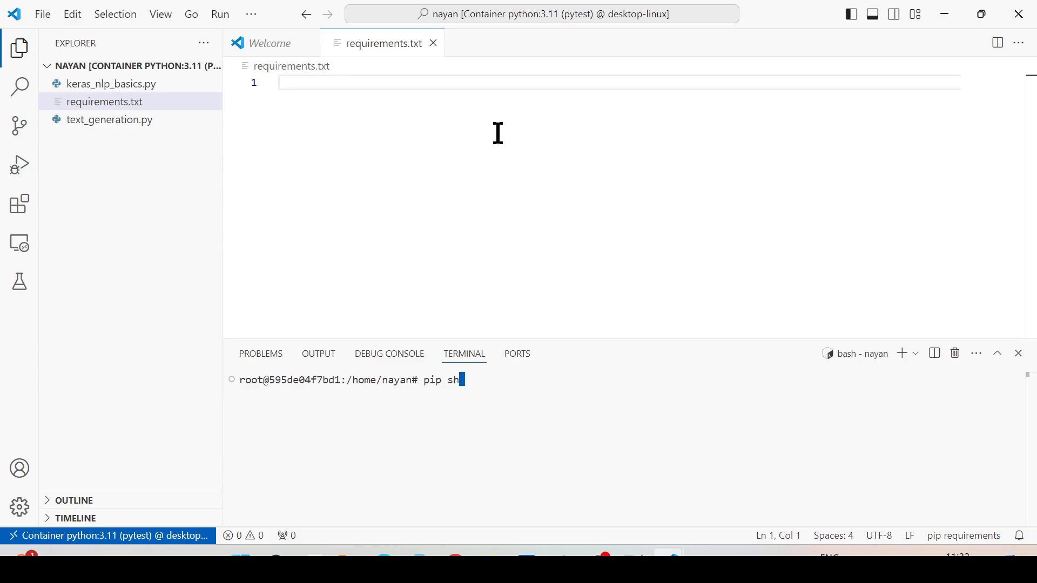
type("inst")
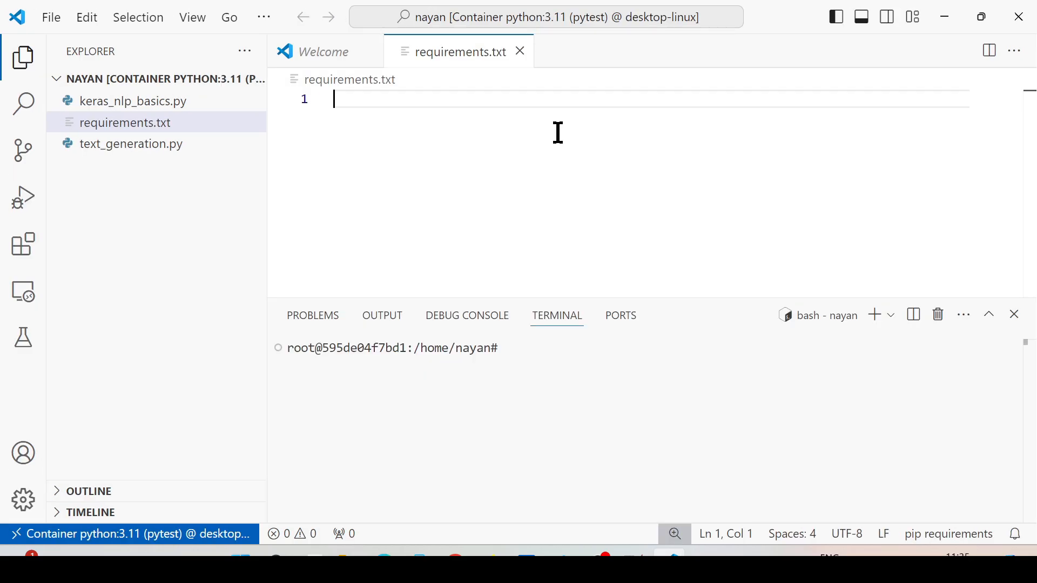
mouse_move(938, 58)
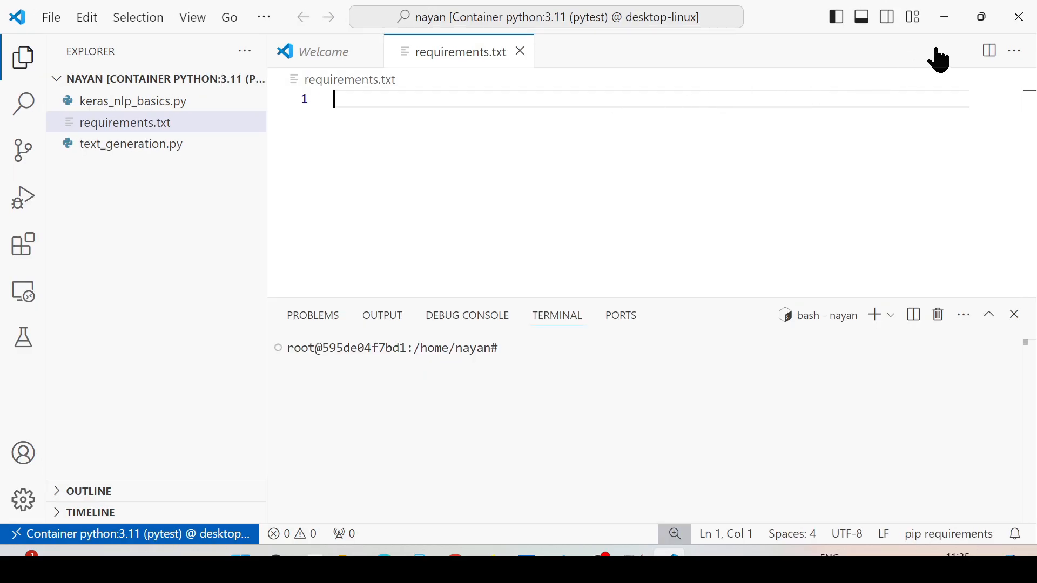